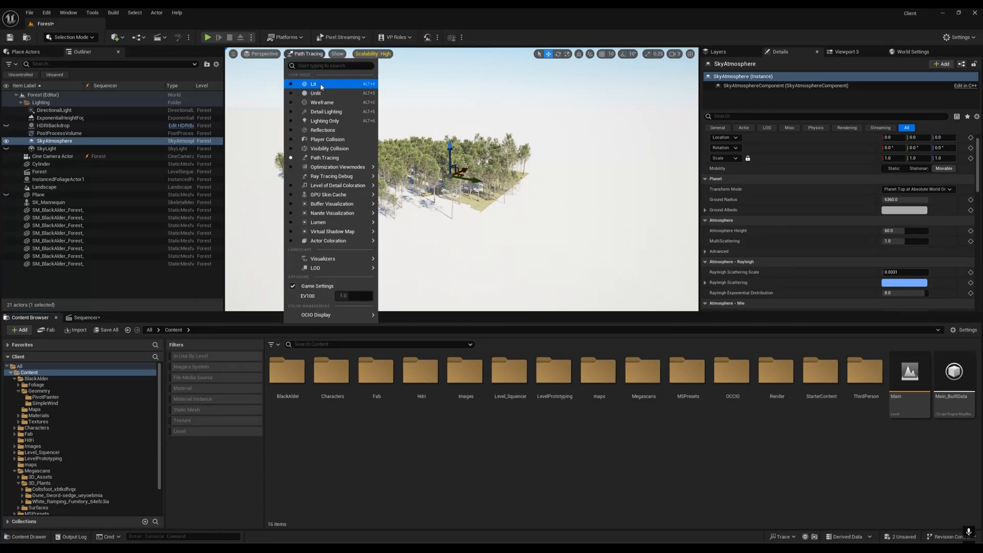
# Switch the viewport rendering back to the standard Lit mode.
pyautogui.click(313, 84)
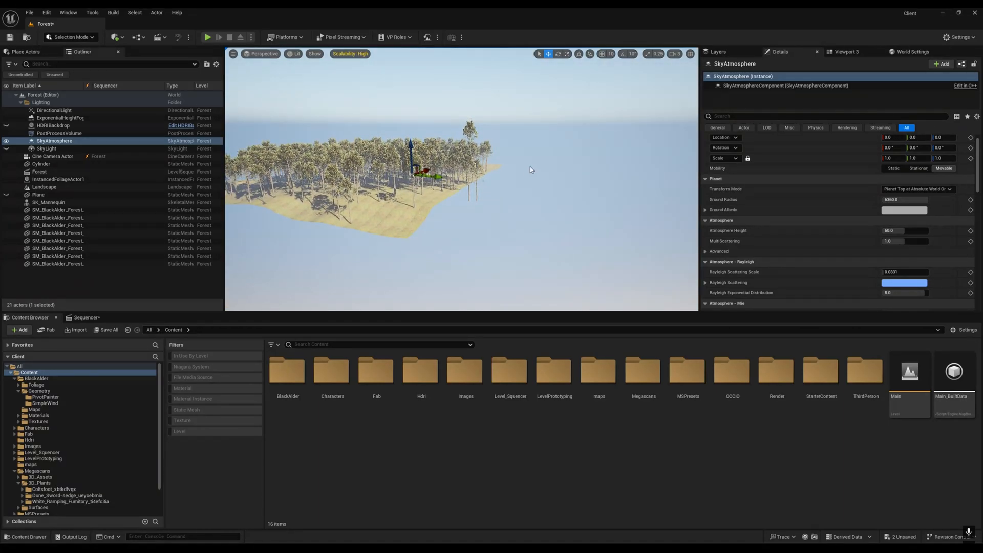
# Render the viewport with Path Tracing, turning the sky around the forest washed-out white.
pyautogui.click(294, 53)
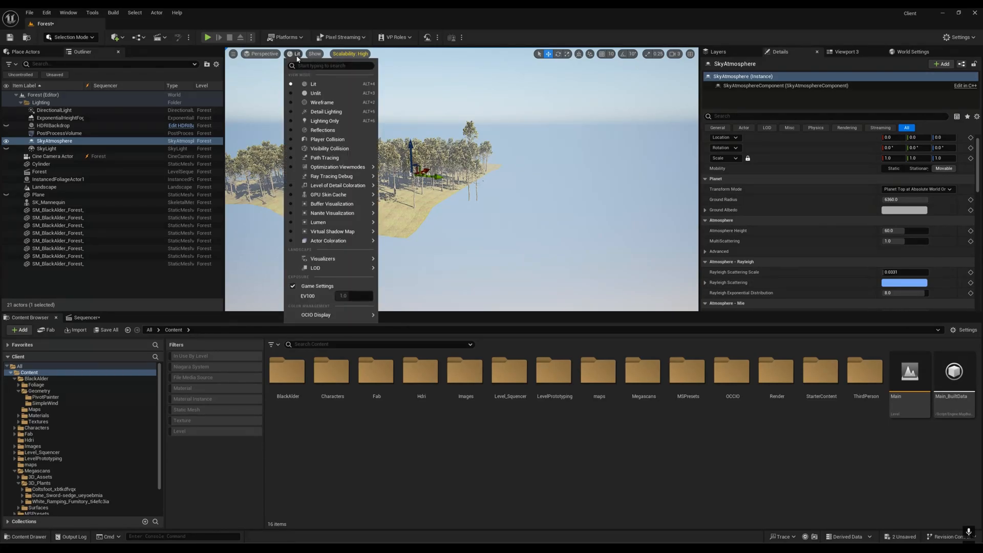
pyautogui.moveTo(324, 158)
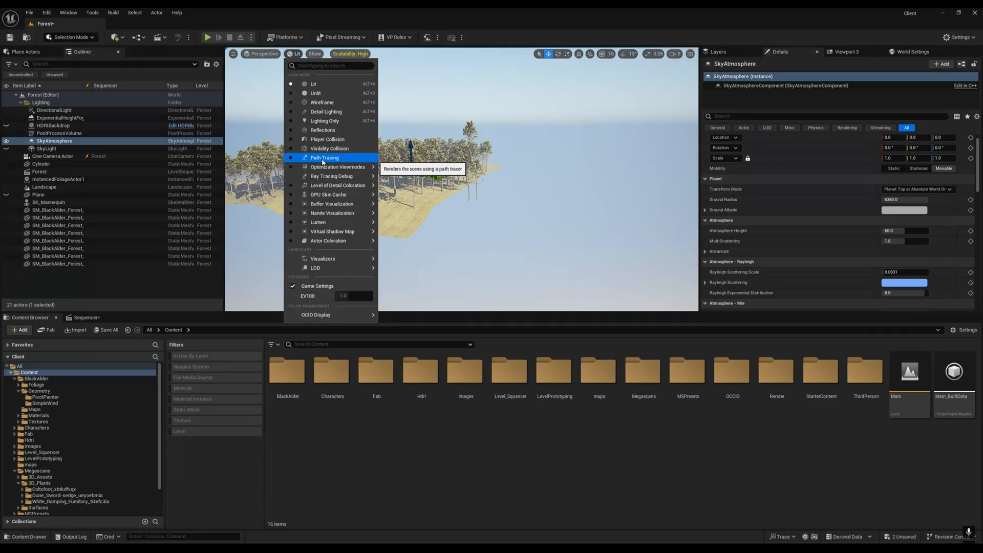
pyautogui.click(325, 158)
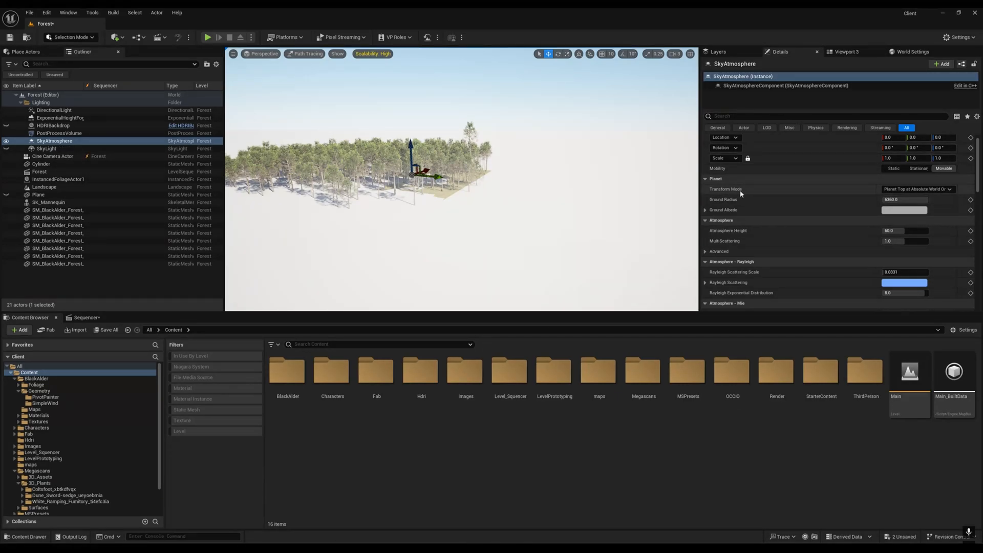
pyautogui.click(917, 189)
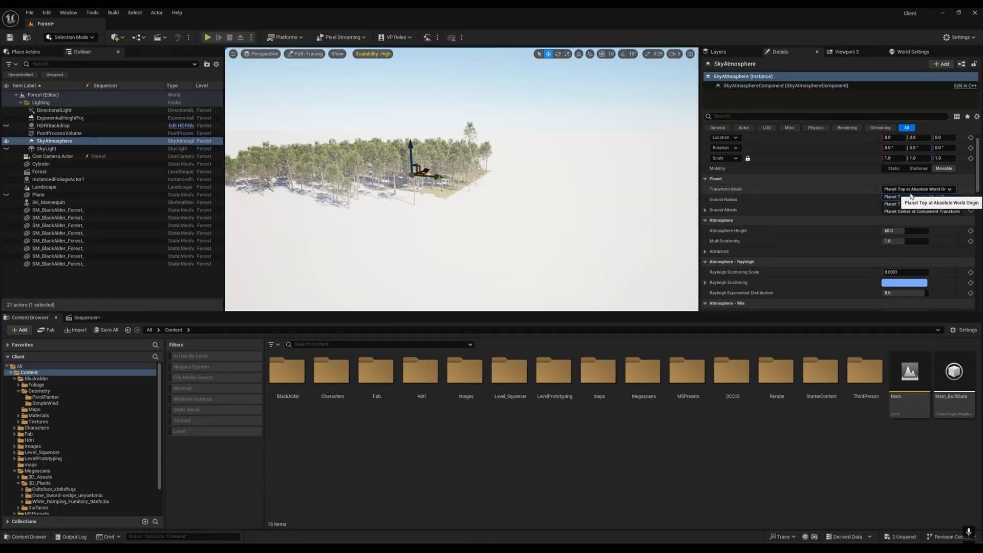
pyautogui.moveTo(921, 211)
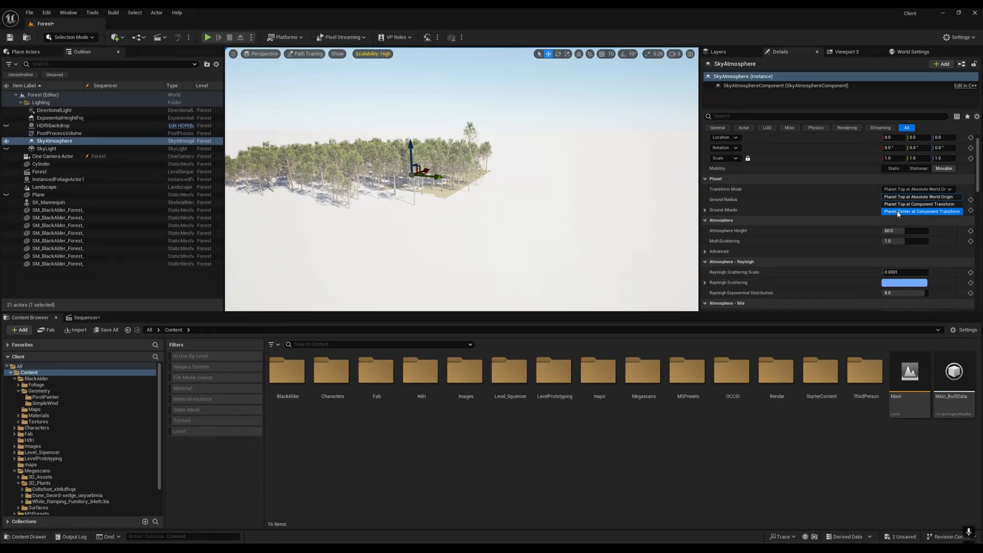
# Set the Sky Atmosphere Transform Mode to Planet Center at Component Transform.
pyautogui.click(921, 211)
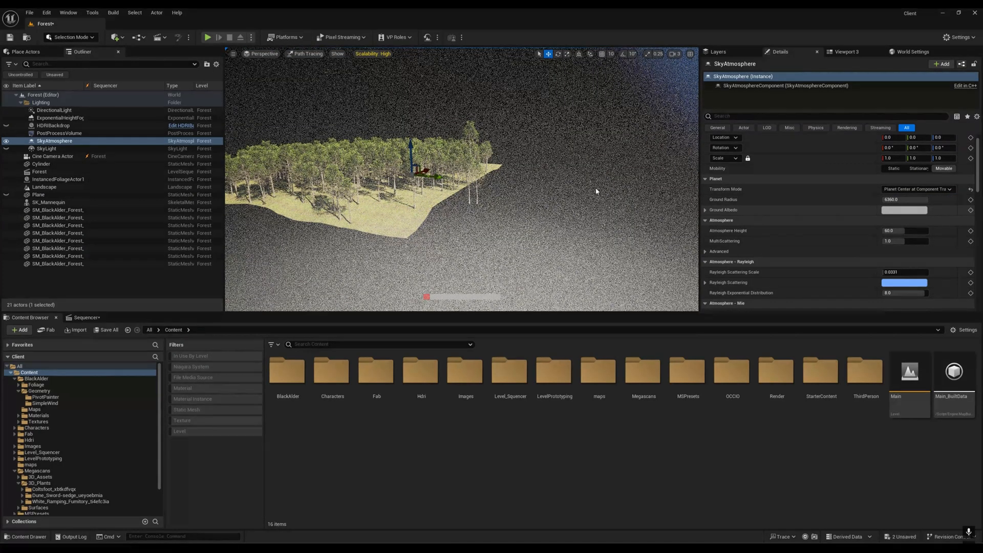